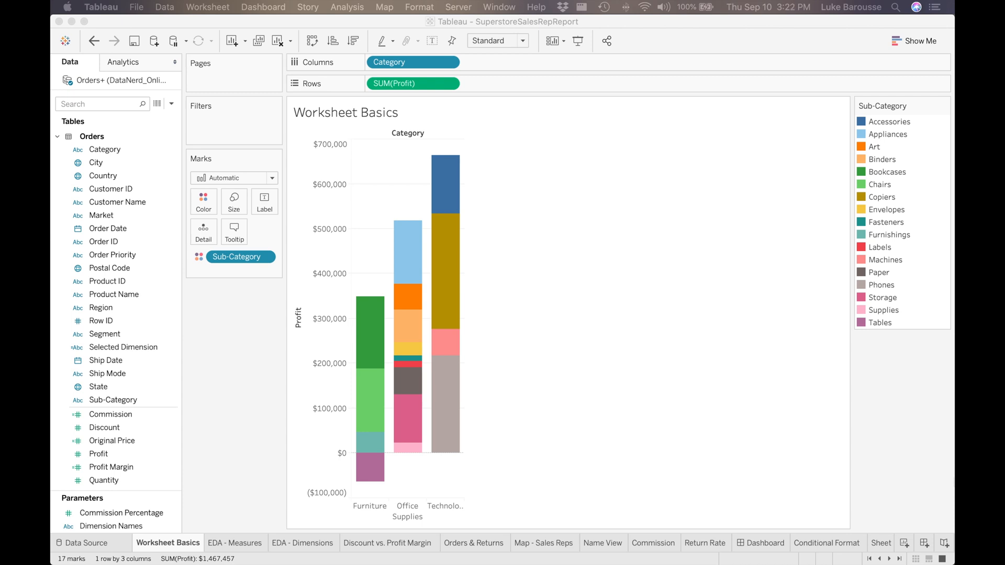
{"action": "mouse_move", "coordinate": [429, 481]}
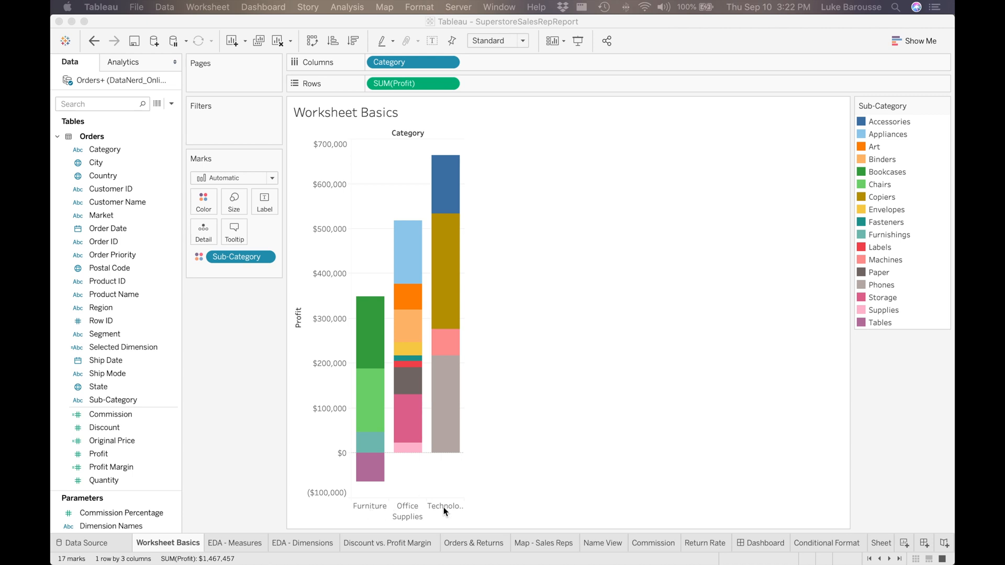
{"action": "mouse_move", "coordinate": [258, 279]}
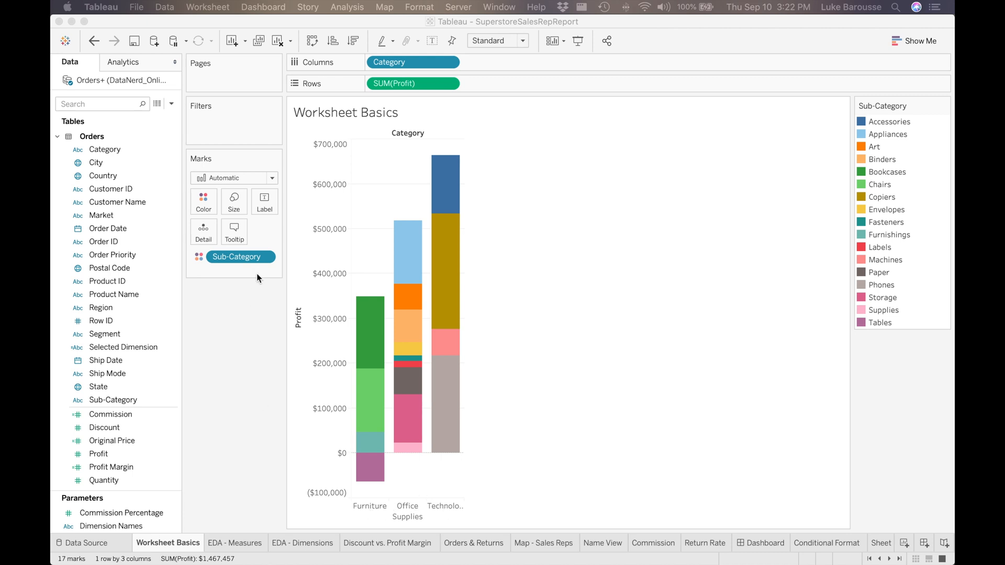
{"action": "mouse_move", "coordinate": [890, 174]}
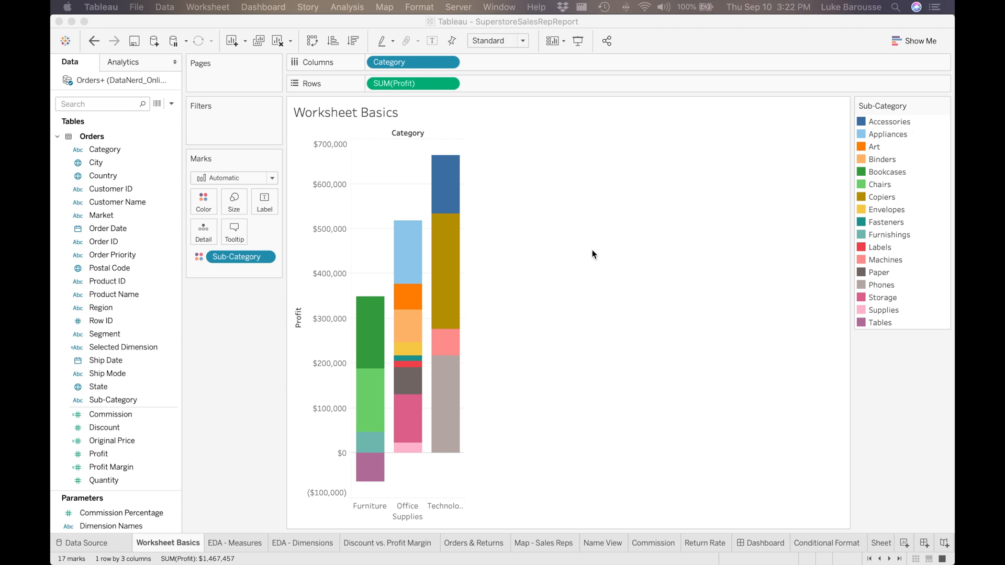
{"action": "mouse_move", "coordinate": [408, 315]}
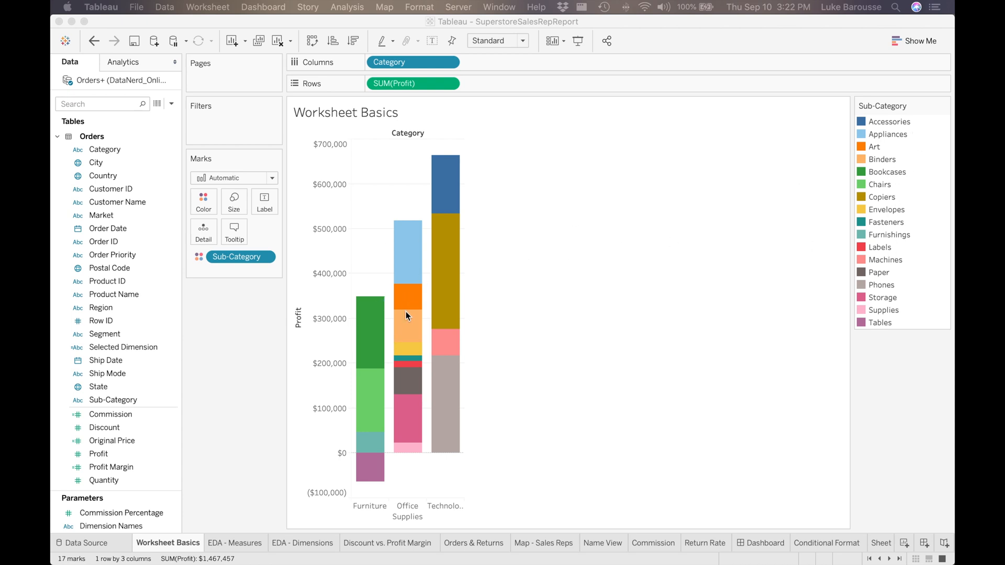
{"action": "mouse_move", "coordinate": [409, 265]}
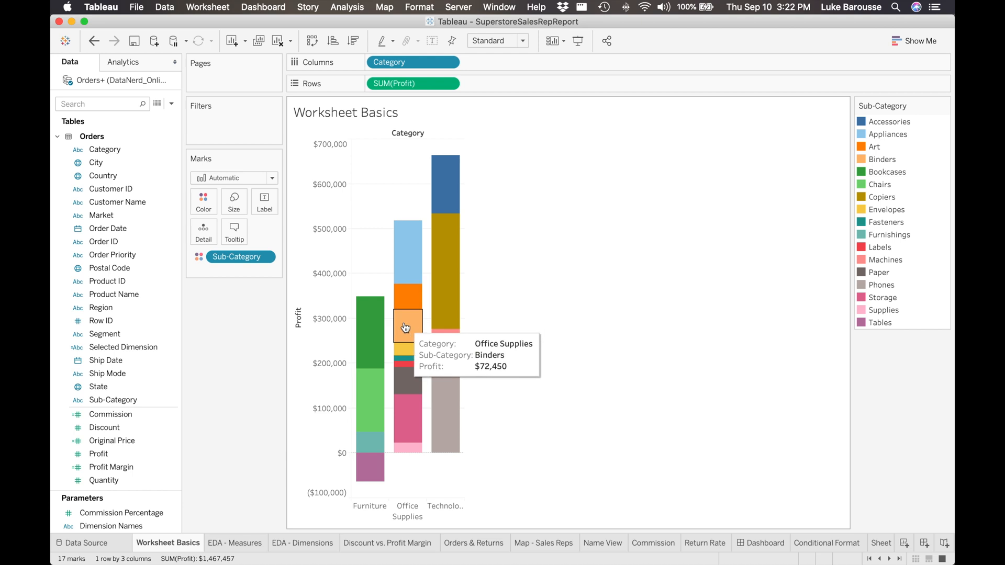
- Place Category on Columns and SUM(Profit) on Rows for one profit bar per category
{"action": "left_click", "coordinate": [503, 544]}
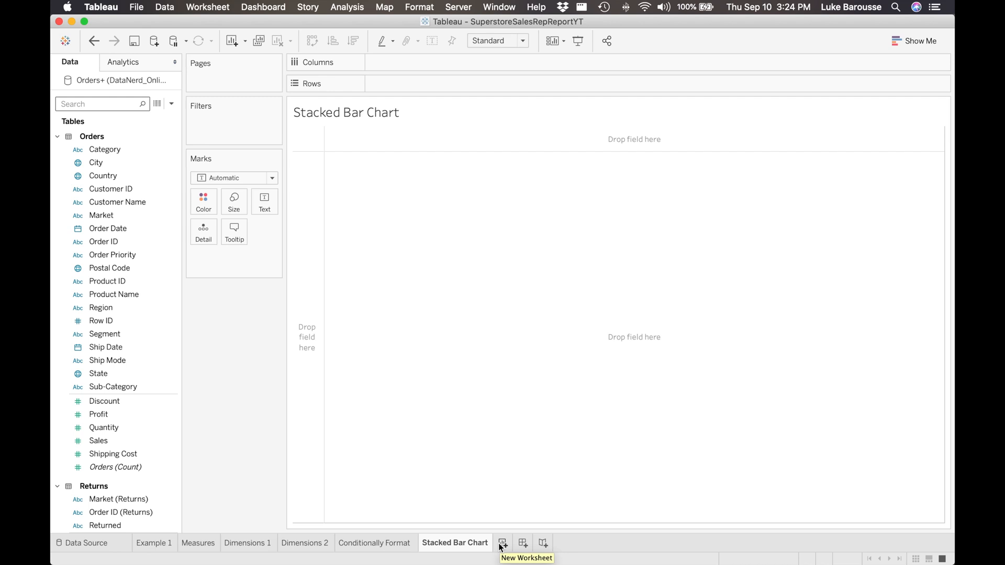
{"action": "left_click", "coordinate": [105, 150]}
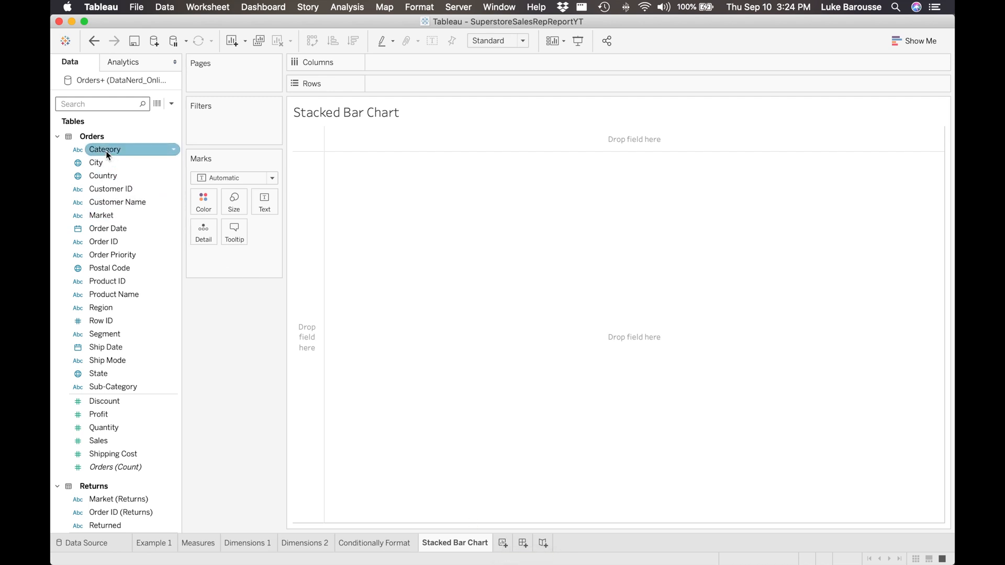
{"action": "left_click_drag", "start_coordinate": [105, 150], "coordinate": [377, 65]}
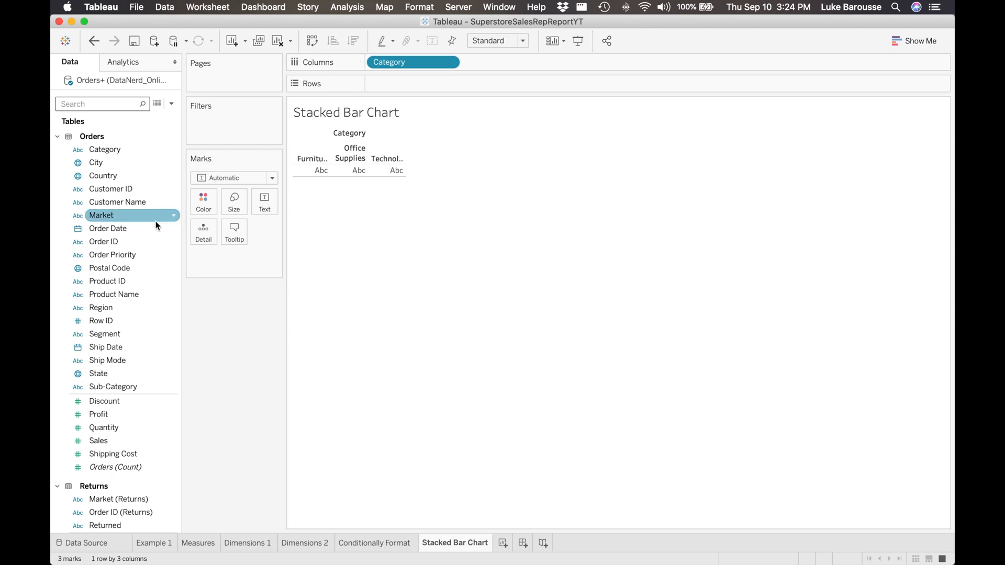
{"action": "left_click", "coordinate": [99, 414]}
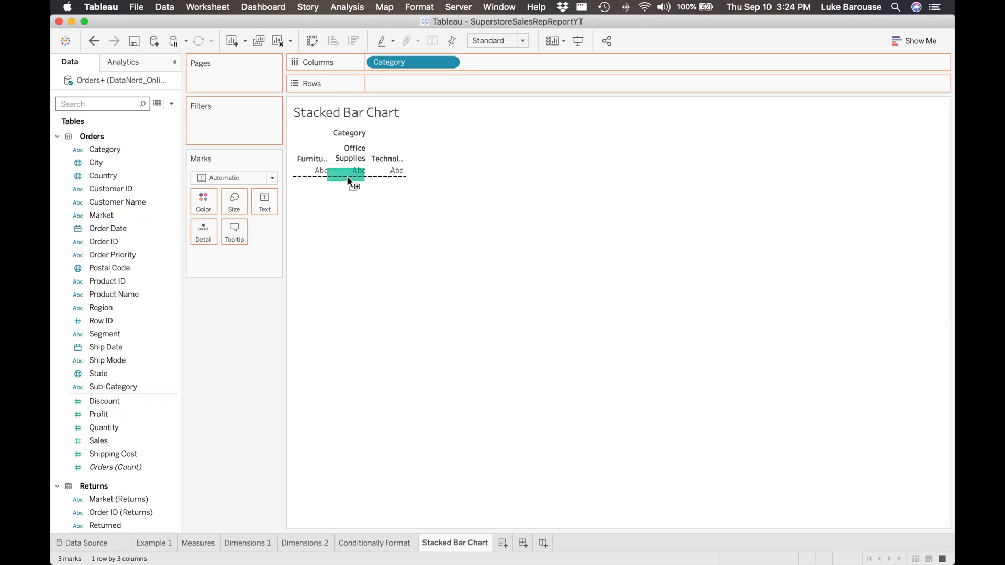
{"action": "left_click_drag", "start_coordinate": [98, 415], "coordinate": [414, 84]}
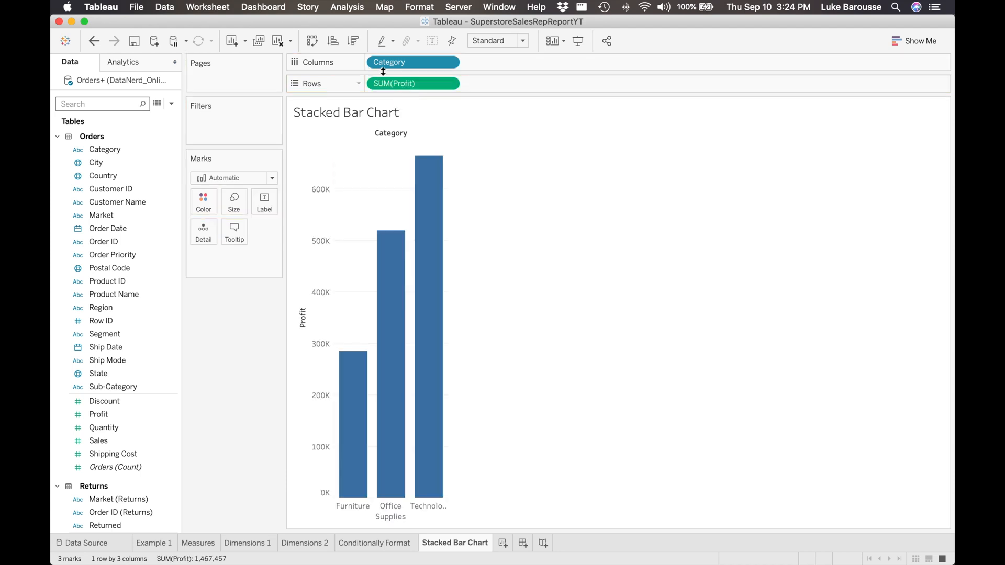
{"action": "mouse_move", "coordinate": [480, 80]}
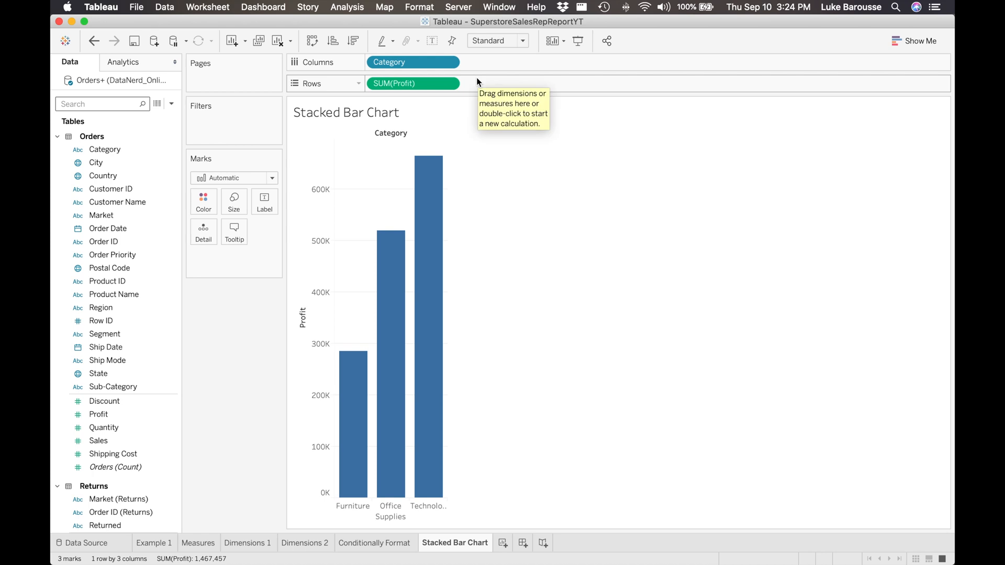
{"action": "mouse_move", "coordinate": [380, 165]}
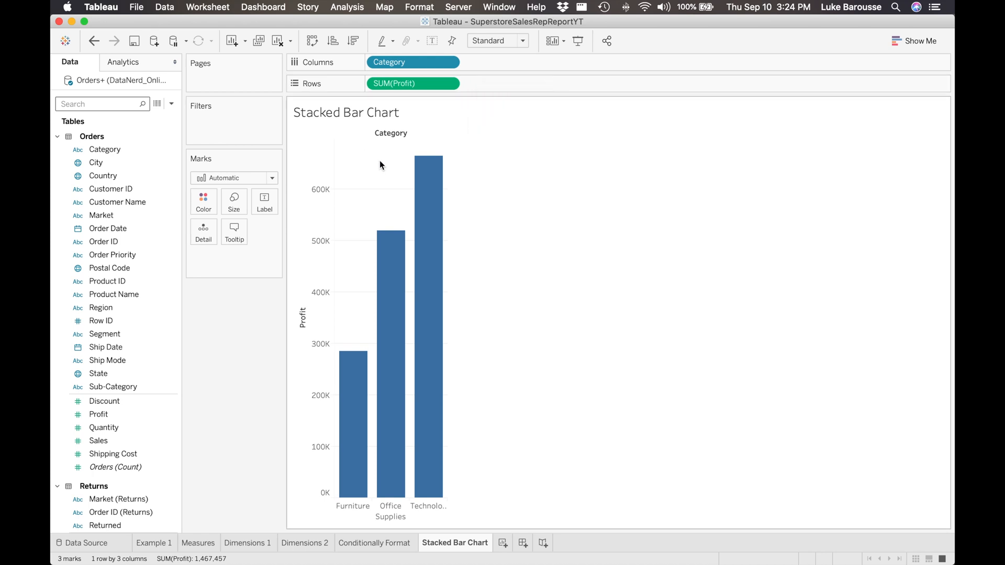
{"action": "mouse_move", "coordinate": [428, 189]}
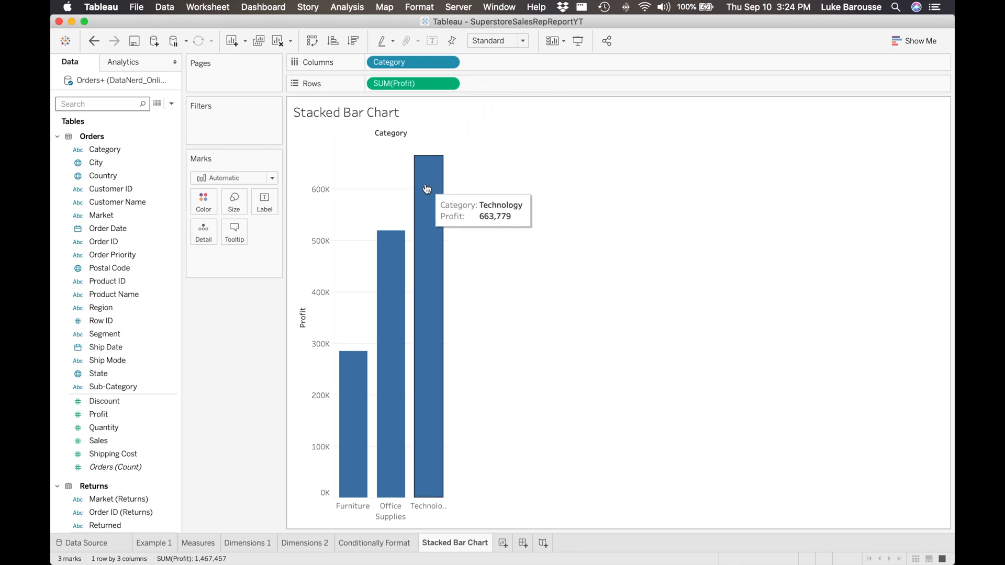
{"action": "mouse_move", "coordinate": [405, 272]}
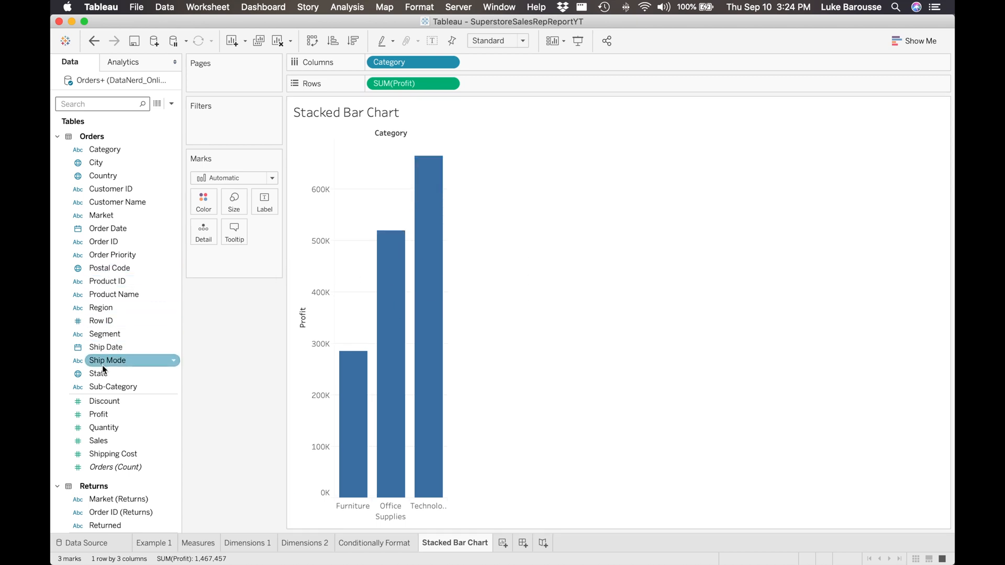
- Add Sub-Category to Columns beside Category, giving 17 profit bars across three panes
{"action": "left_click", "coordinate": [113, 386]}
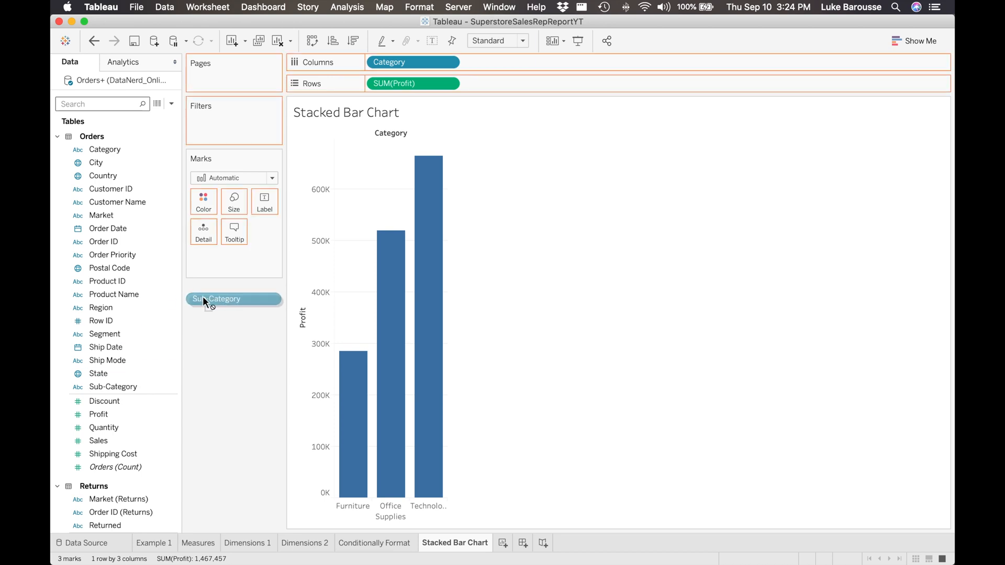
{"action": "left_click_drag", "start_coordinate": [233, 298], "coordinate": [510, 65]}
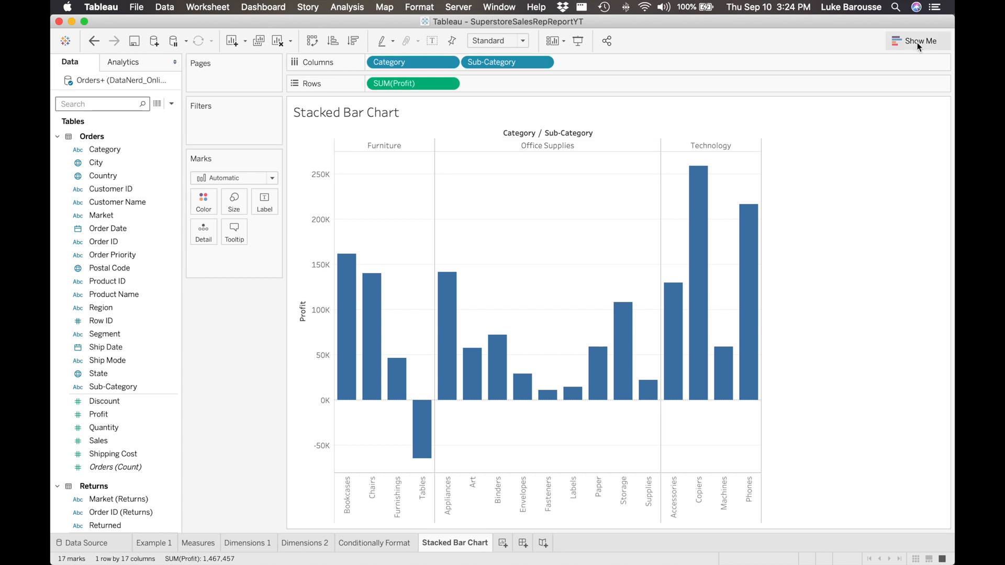
- Choose stacked bars from Show Me so each category bar is coloured by sub-category
{"action": "left_click", "coordinate": [919, 41]}
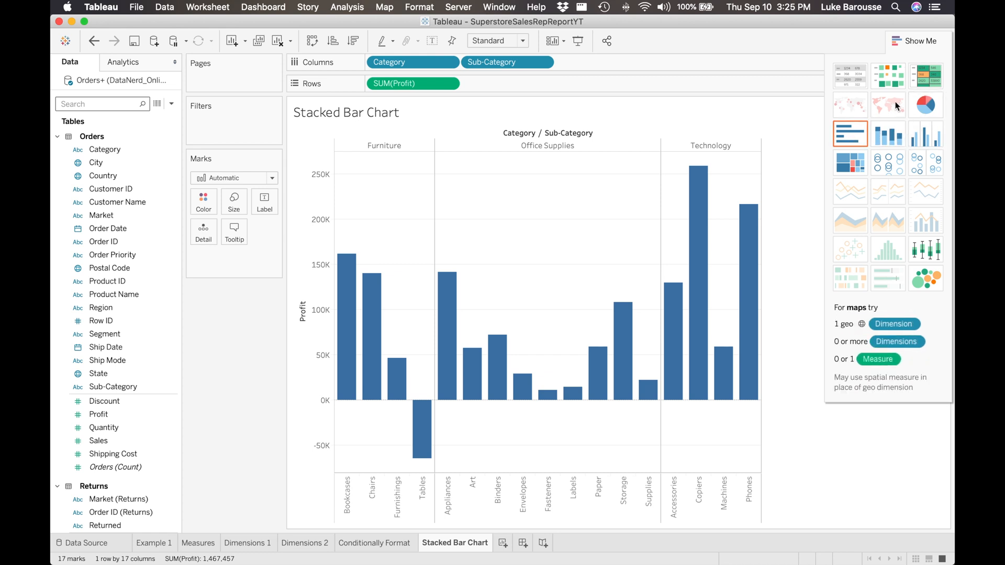
{"action": "mouse_move", "coordinate": [889, 133]}
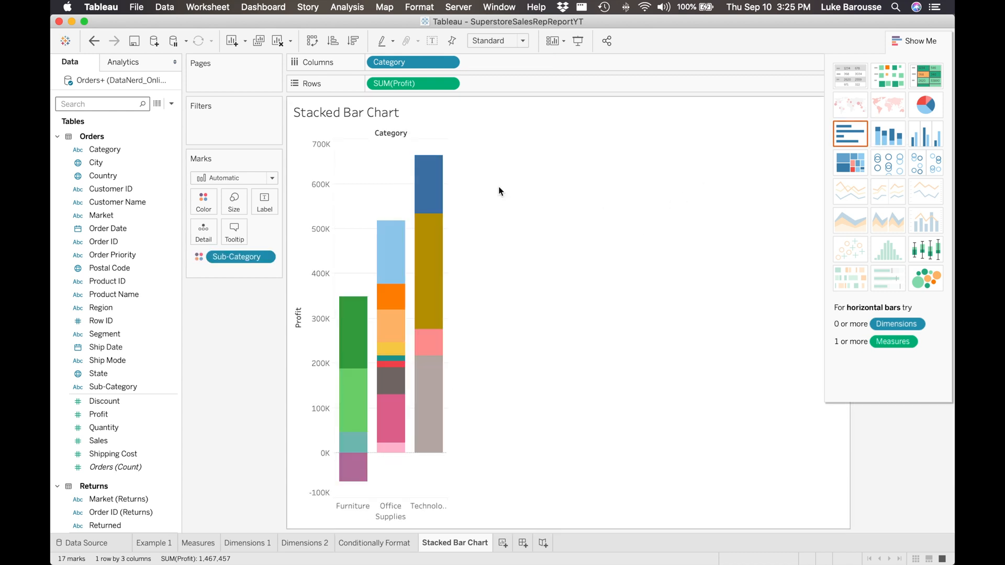
{"action": "mouse_move", "coordinate": [470, 254]}
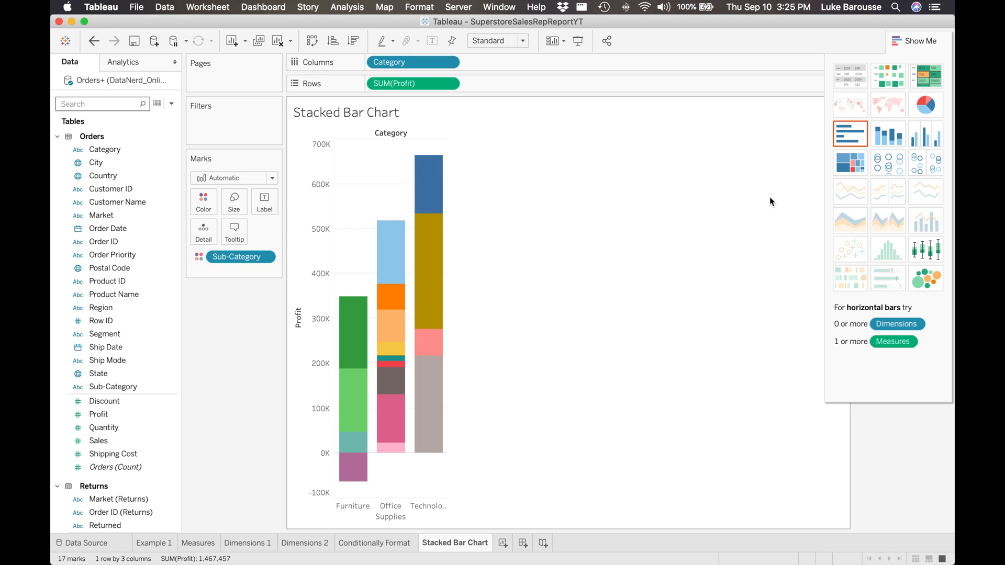
{"action": "left_click", "coordinate": [915, 41]}
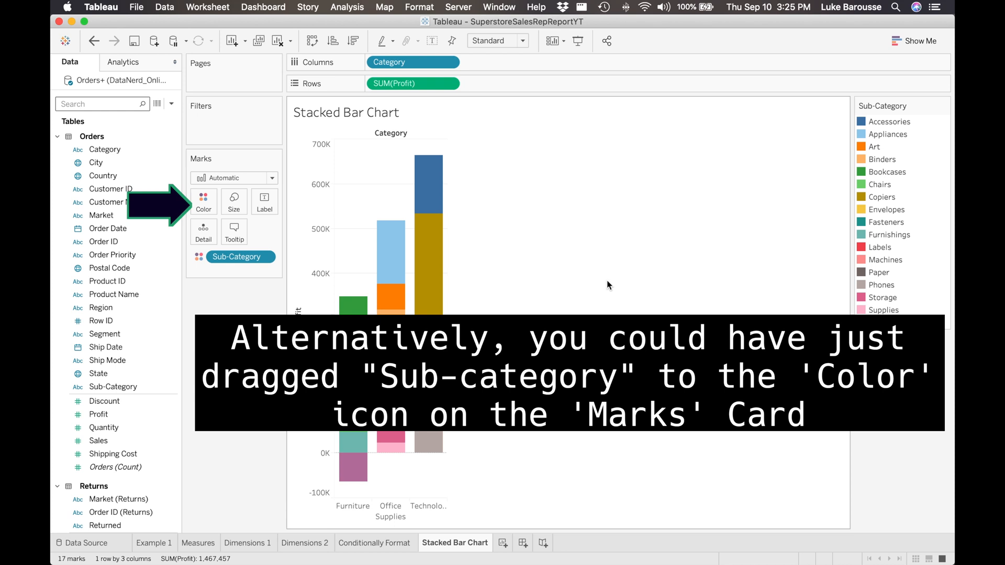
{"action": "left_click", "coordinate": [543, 544]}
{"action": "type", "text": "Show Me"}
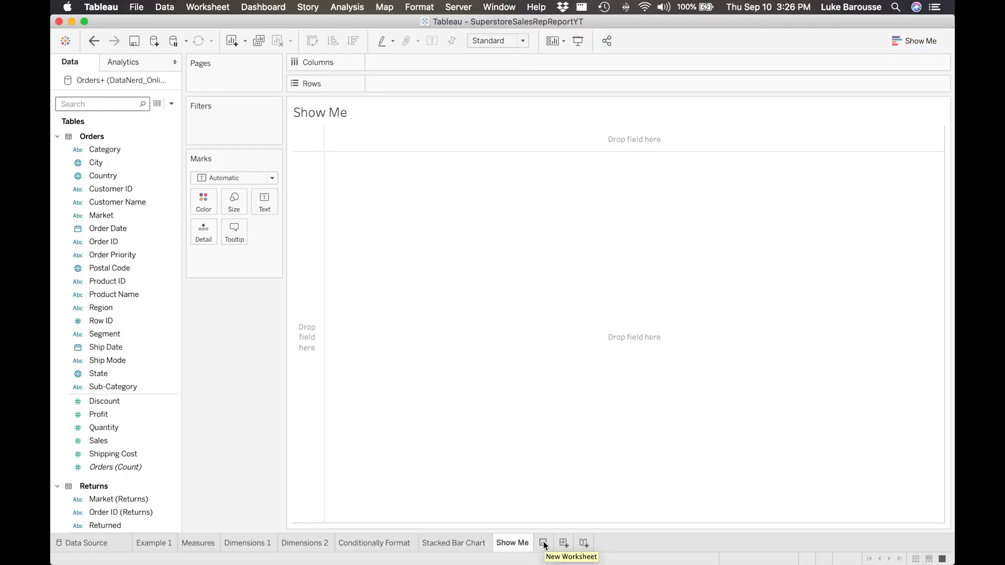
- Place Category on Columns and SUM(Sales) on Rows, then bring up Show Me suggestions
{"action": "left_click", "coordinate": [103, 176]}
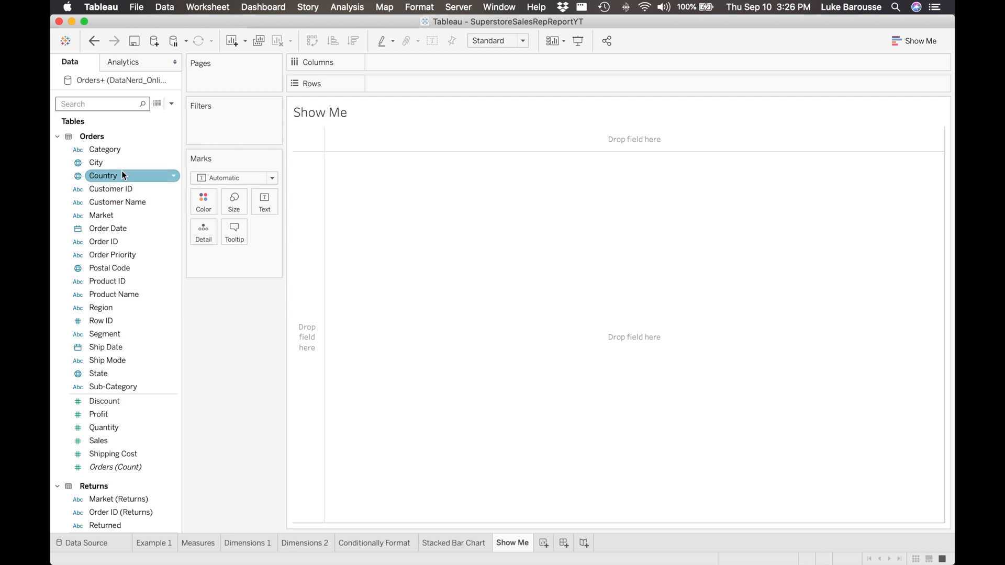
{"action": "left_click", "coordinate": [105, 150]}
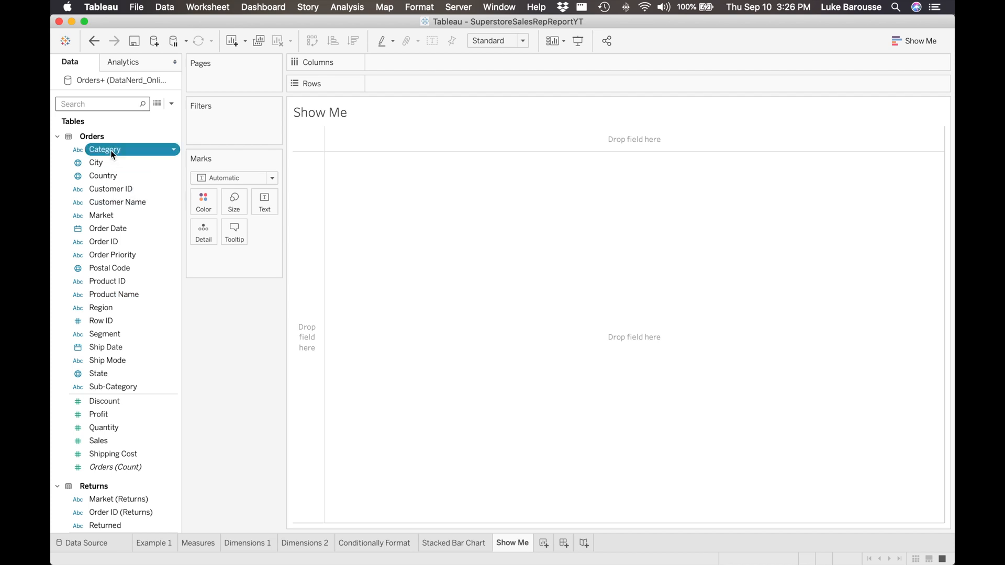
{"action": "left_click_drag", "start_coordinate": [104, 150], "coordinate": [414, 62]}
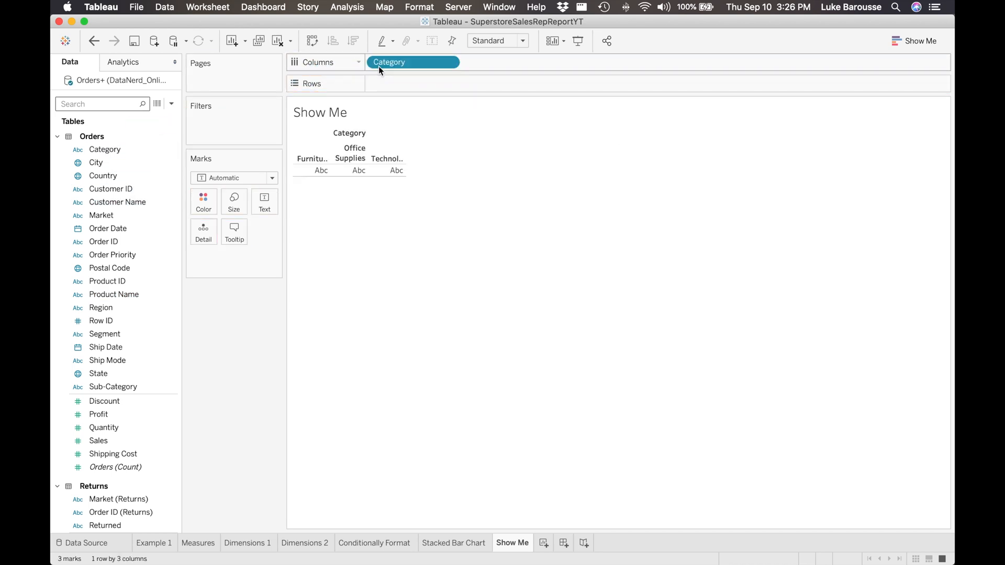
{"action": "left_click", "coordinate": [99, 441]}
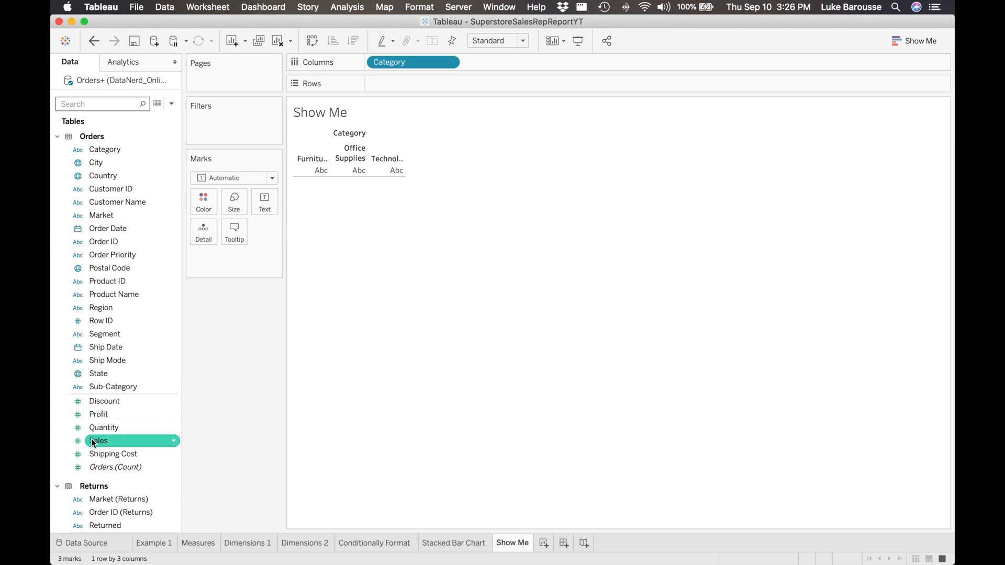
{"action": "left_click_drag", "start_coordinate": [98, 440], "coordinate": [426, 90]}
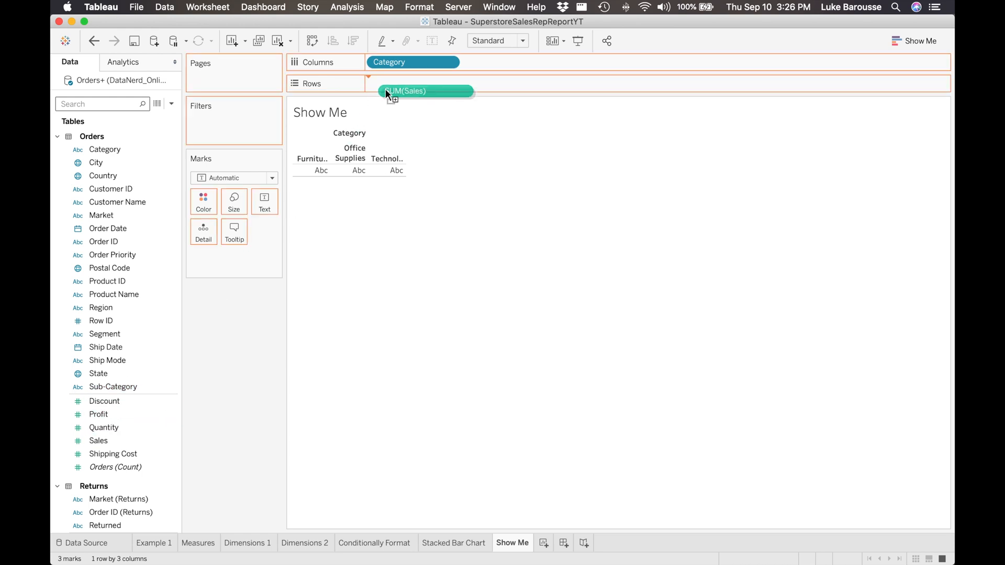
{"action": "left_click_drag", "start_coordinate": [426, 90], "coordinate": [414, 83]}
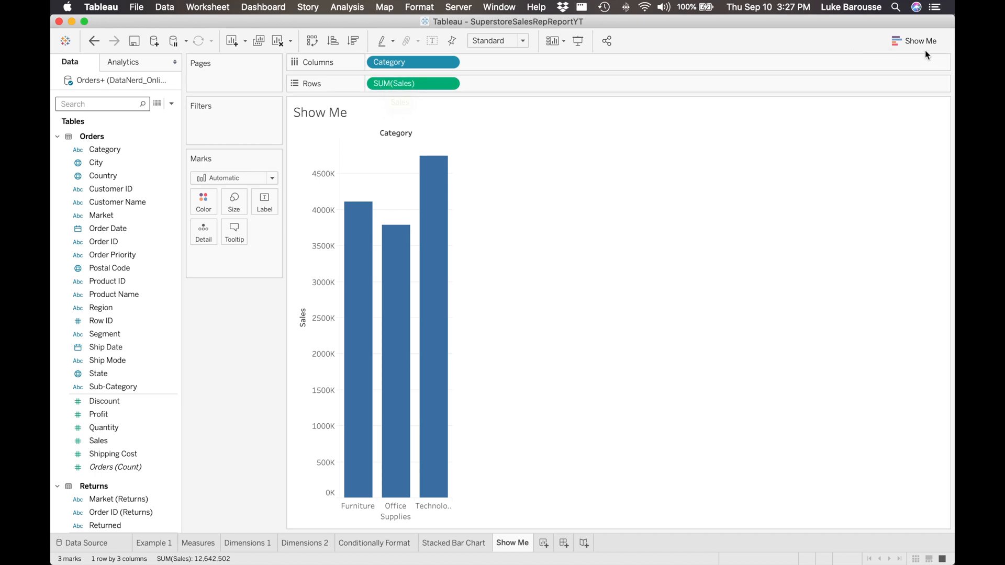
{"action": "left_click", "coordinate": [918, 40]}
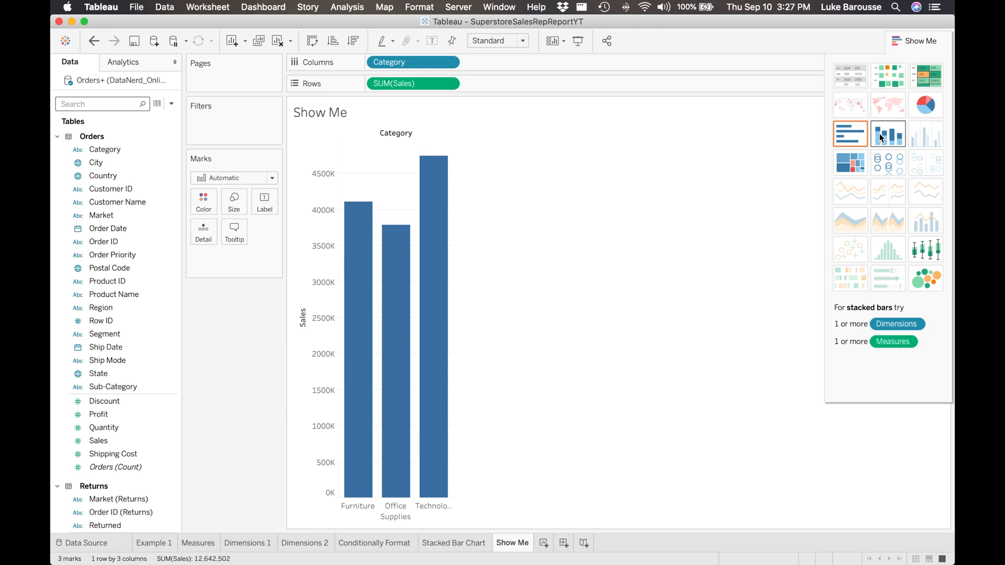
- Try a stacked bar coloured by category, then switch to horizontal sales bars per category
{"action": "left_click", "coordinate": [850, 133]}
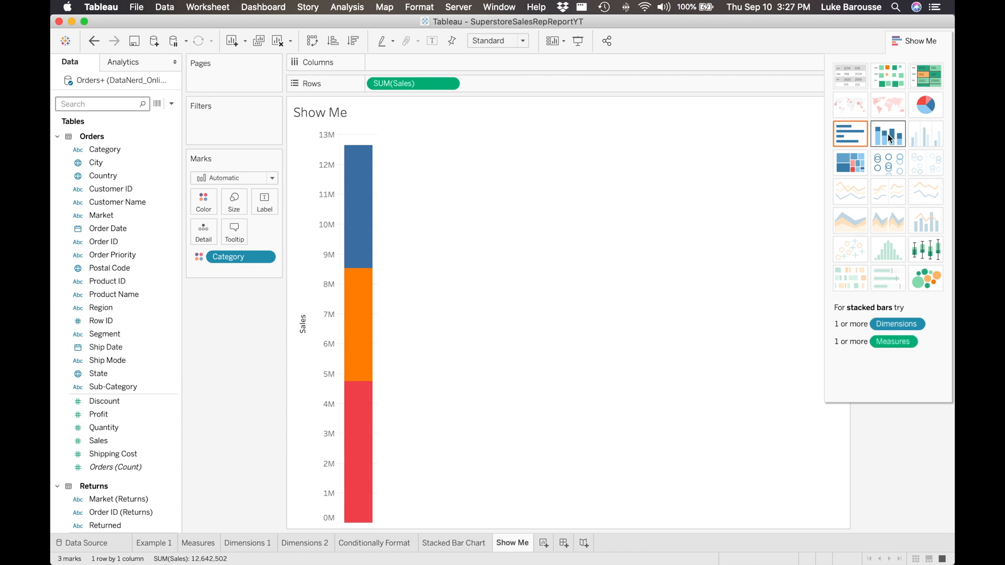
{"action": "left_click", "coordinate": [850, 133]}
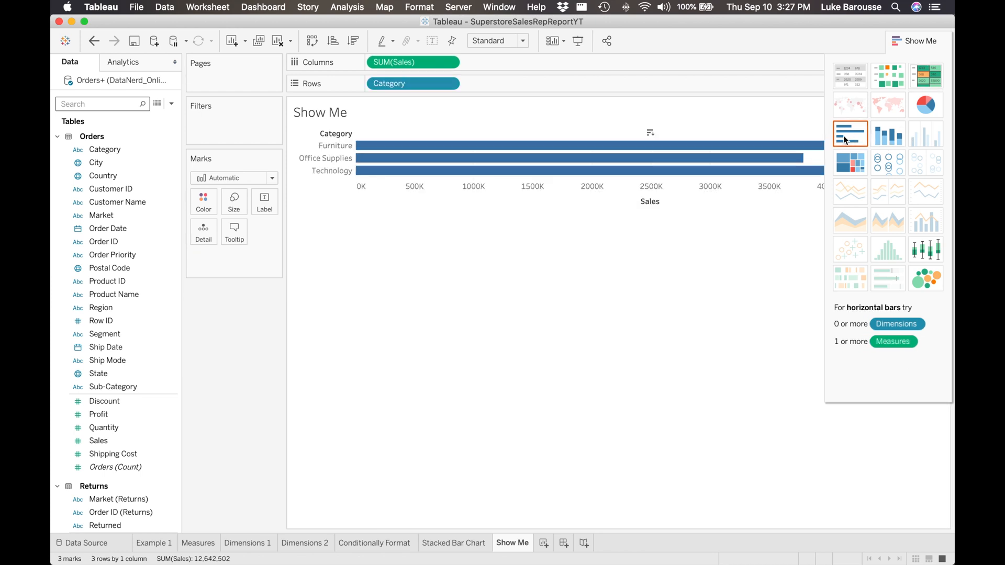
{"action": "mouse_move", "coordinate": [888, 104]}
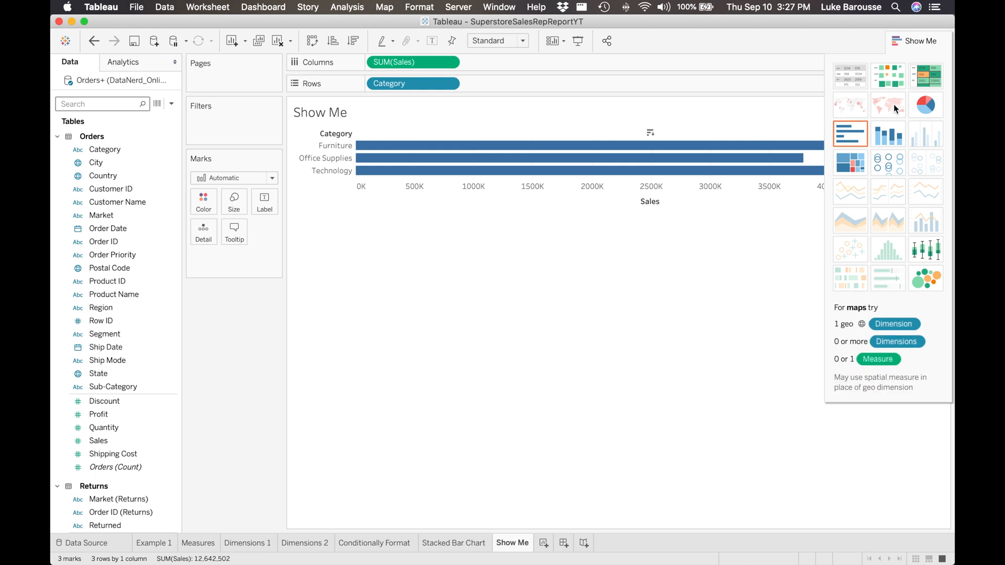
{"action": "mouse_move", "coordinate": [889, 76]}
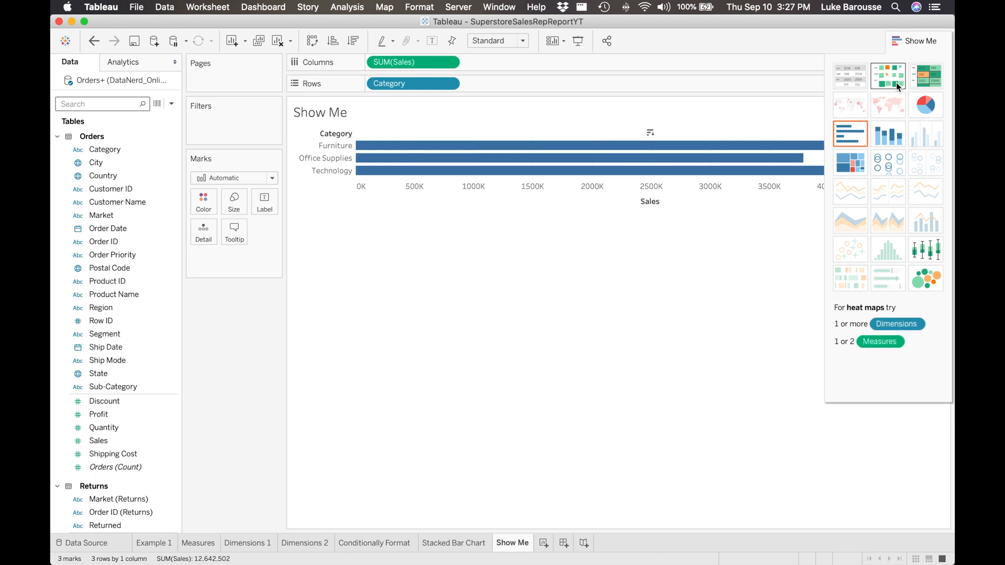
{"action": "mouse_move", "coordinate": [888, 104]}
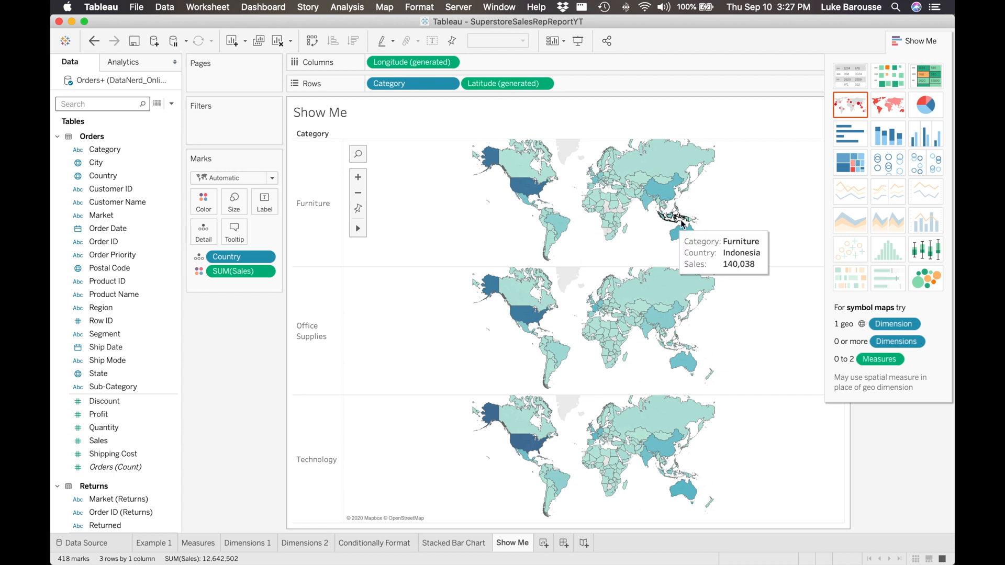
{"action": "mouse_move", "coordinate": [758, 236]}
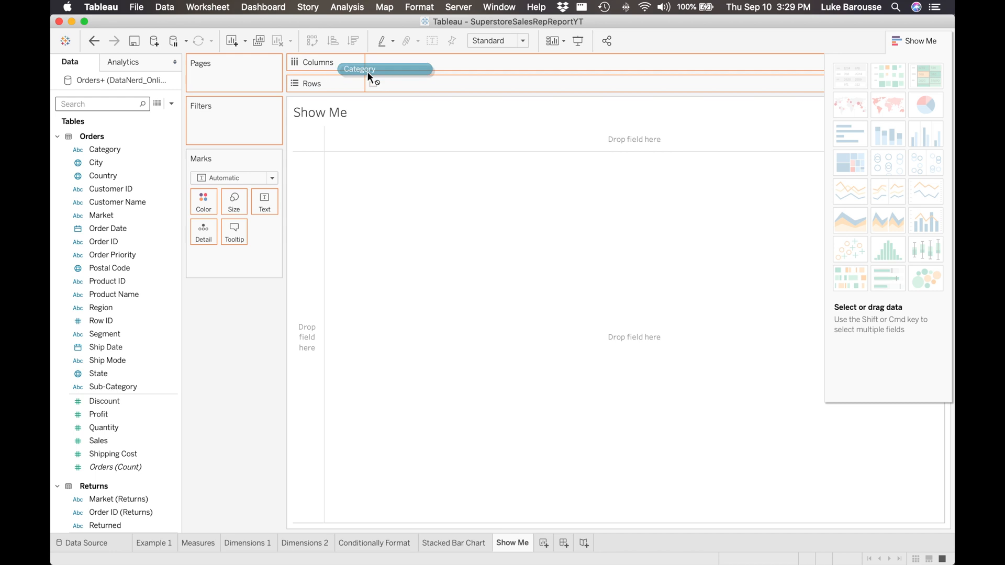
- Put Category back on Columns to restore vertical bars of total sales per category
{"action": "left_click_drag", "start_coordinate": [360, 69], "coordinate": [413, 62]}
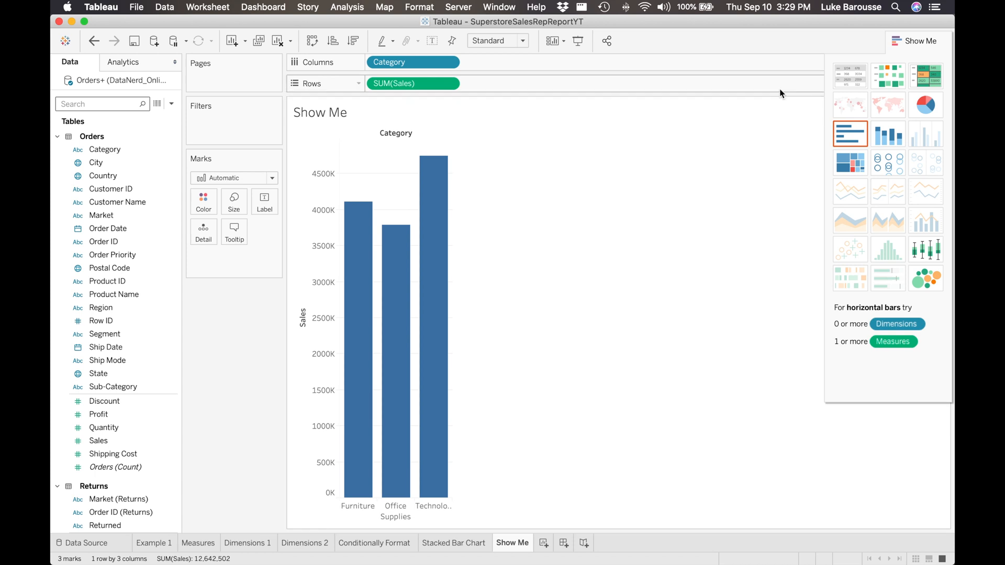
{"action": "mouse_move", "coordinate": [850, 163]}
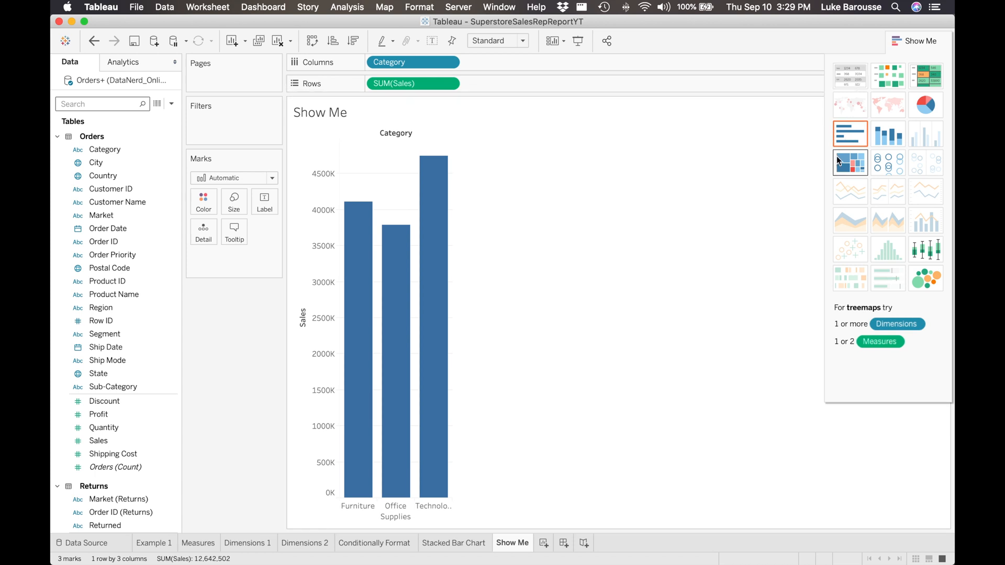
{"action": "mouse_move", "coordinate": [850, 221]}
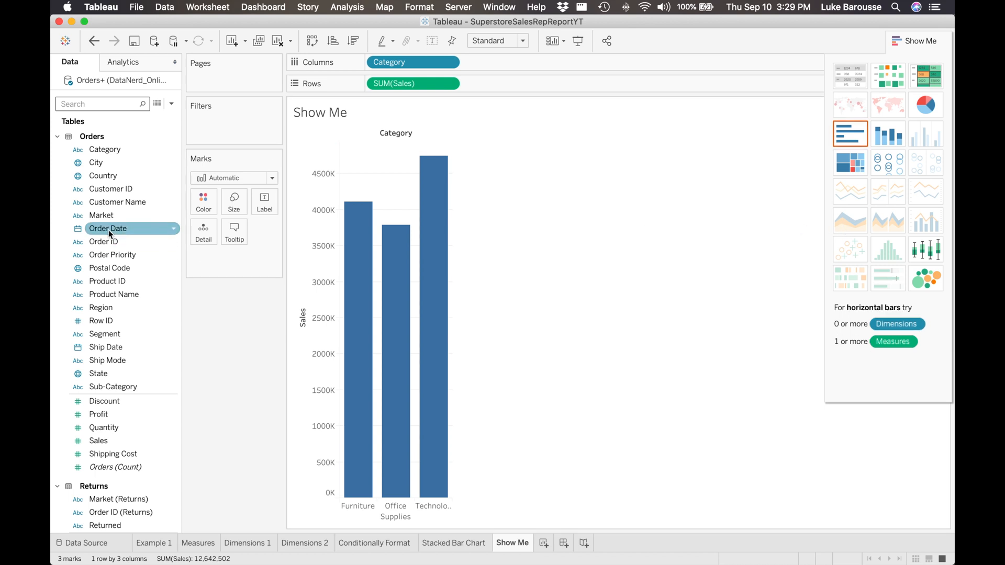
- Add Order Date year to Columns and choose continuous area charts for stacked yearly sales
{"action": "left_click_drag", "start_coordinate": [108, 228], "coordinate": [487, 65]}
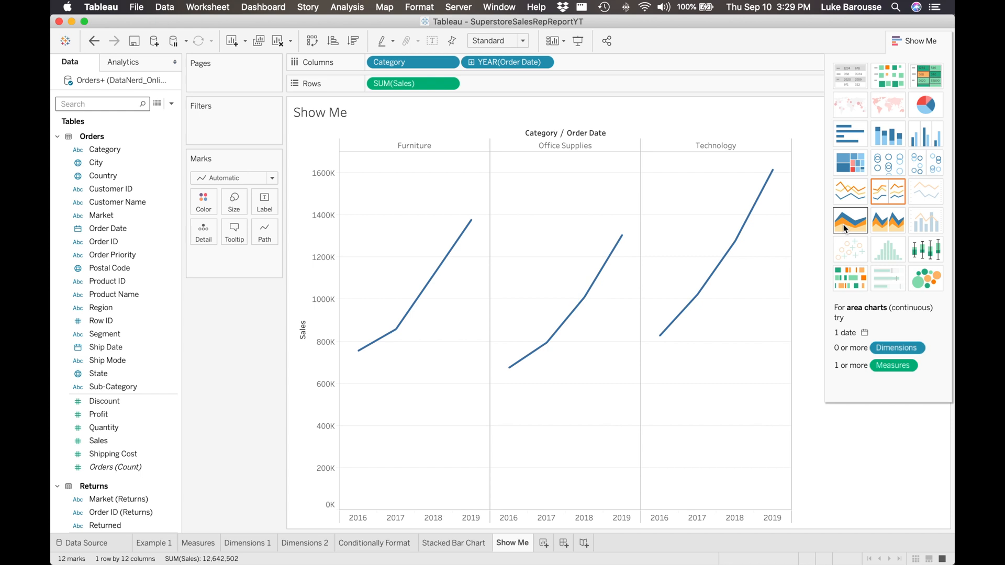
{"action": "mouse_move", "coordinate": [846, 228]}
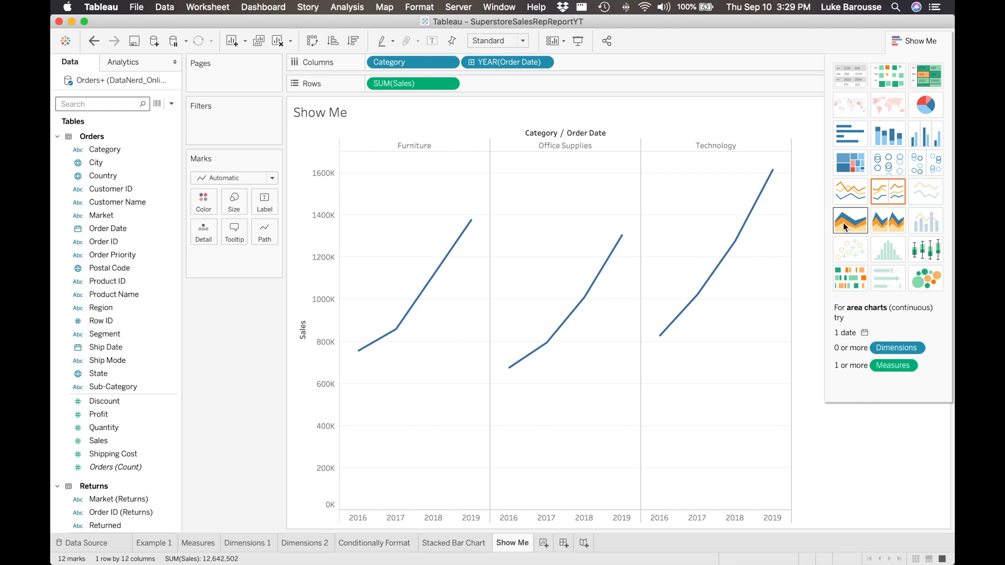
{"action": "left_click", "coordinate": [851, 221]}
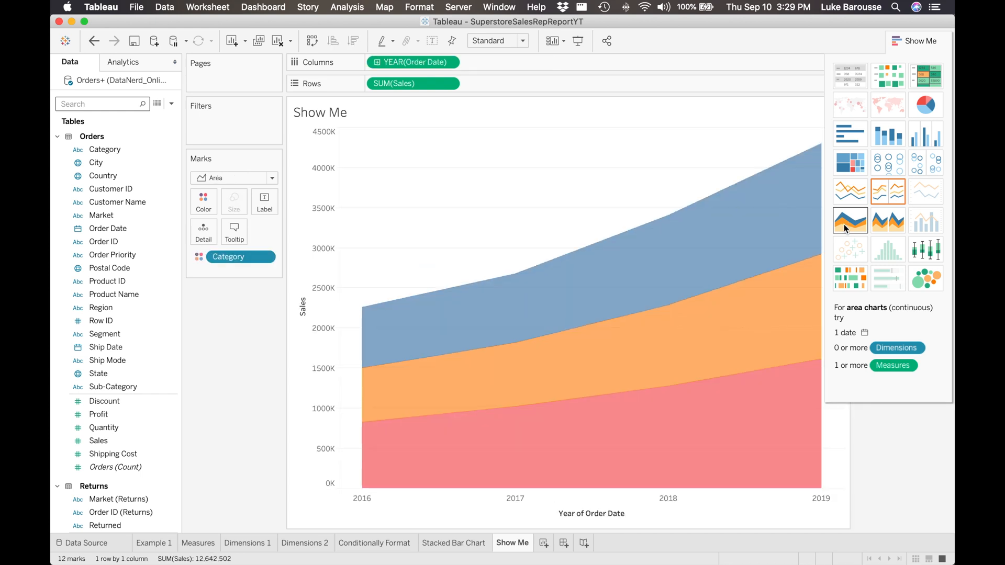